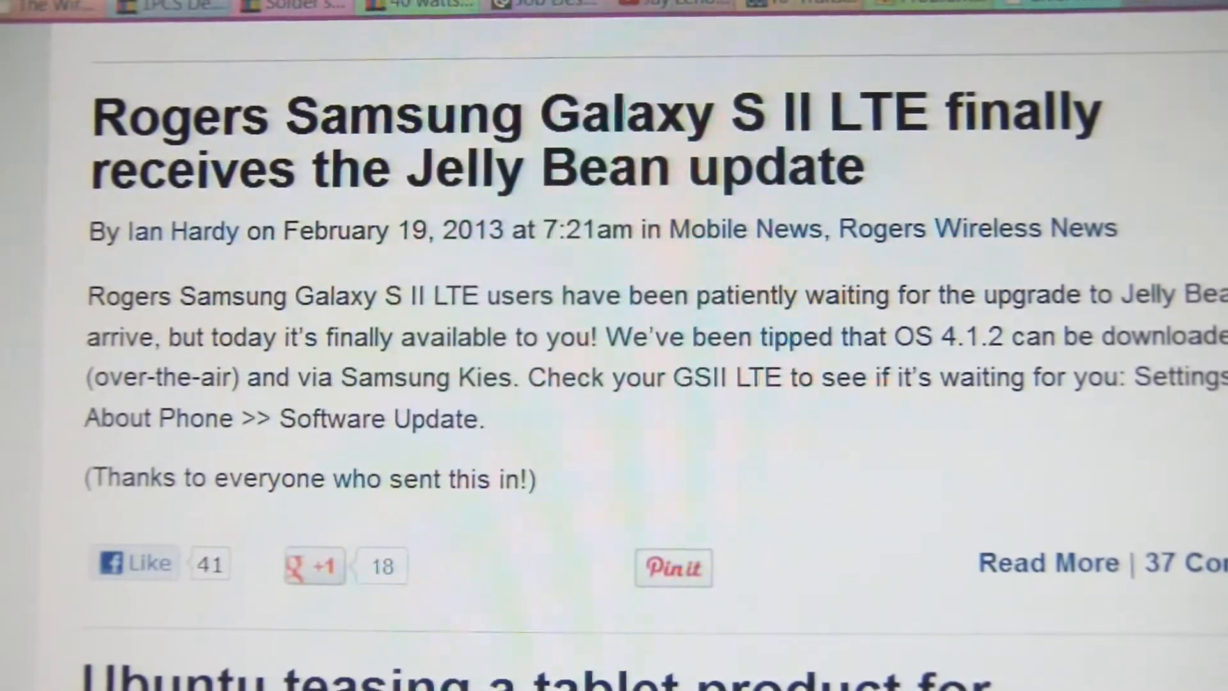
# Step: Dismiss the home screen swipe tip permanently with Do not show again
pyautogui.scroll(-3)
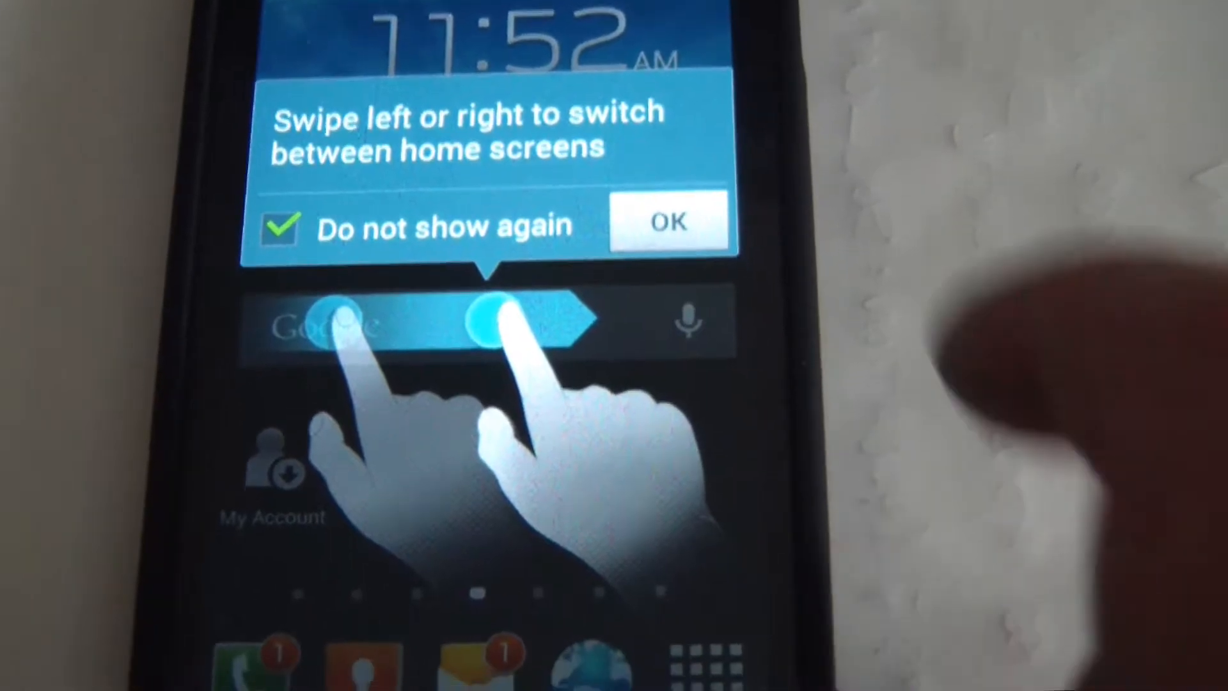
pyautogui.click(667, 221)
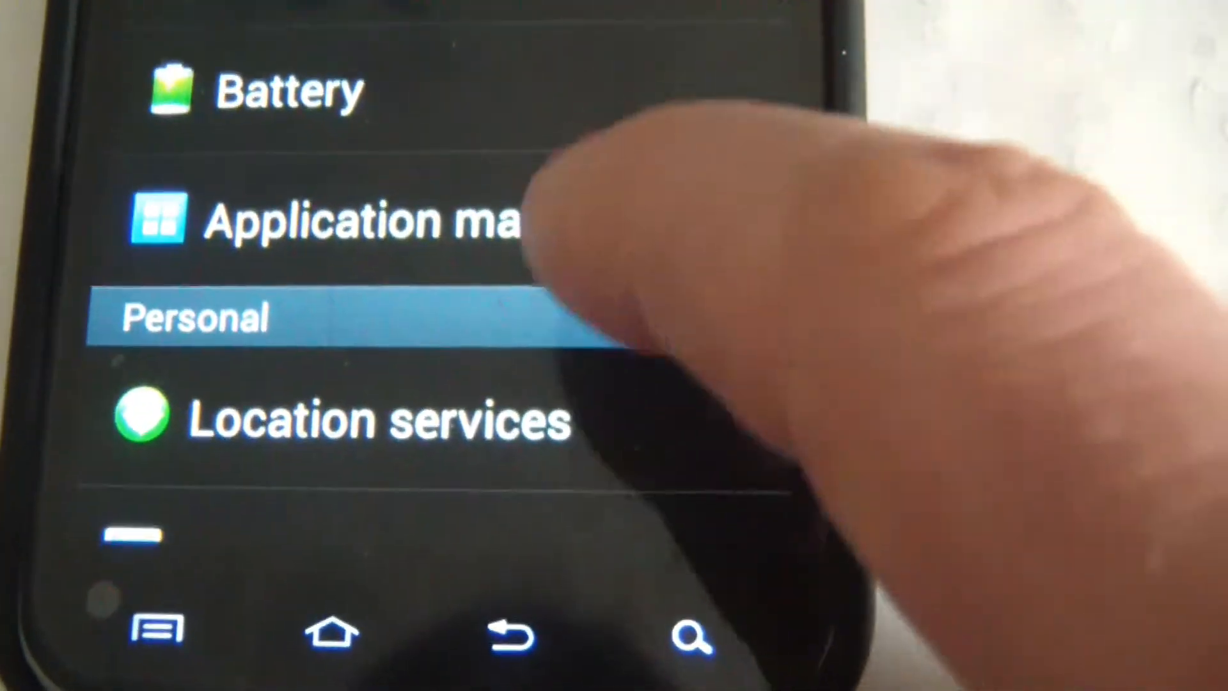
# Step: Scroll to the end of the Settings list and select About device
pyautogui.scroll(-3)
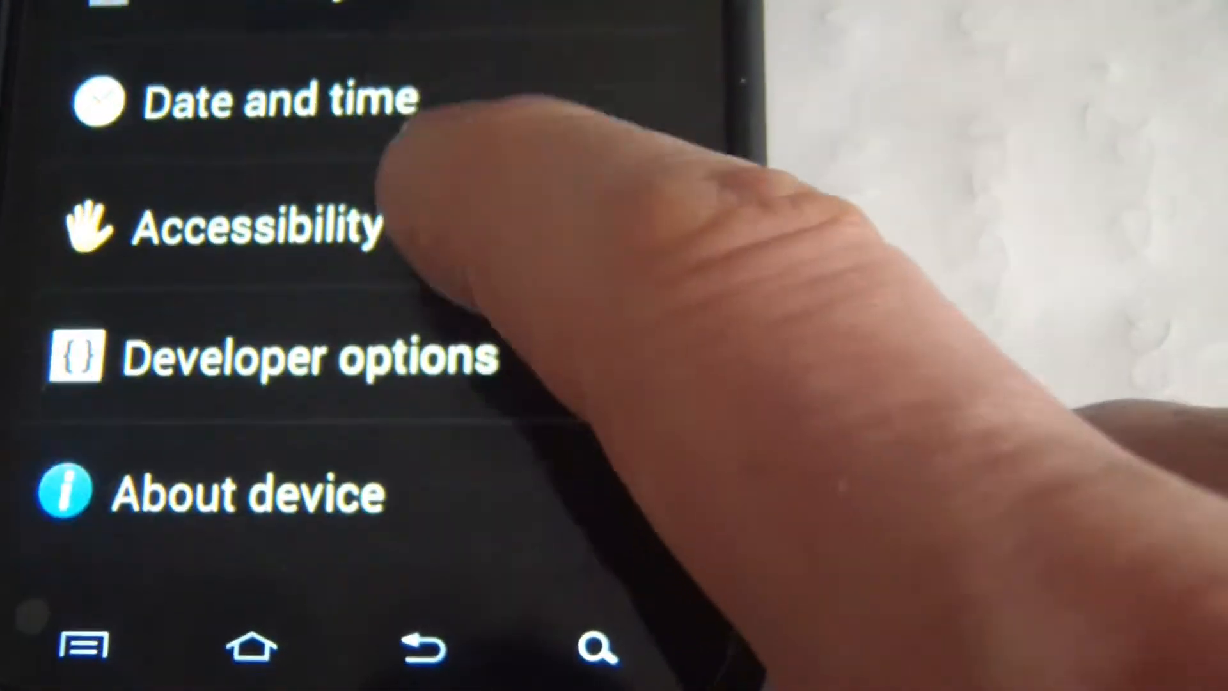
pyautogui.click(274, 493)
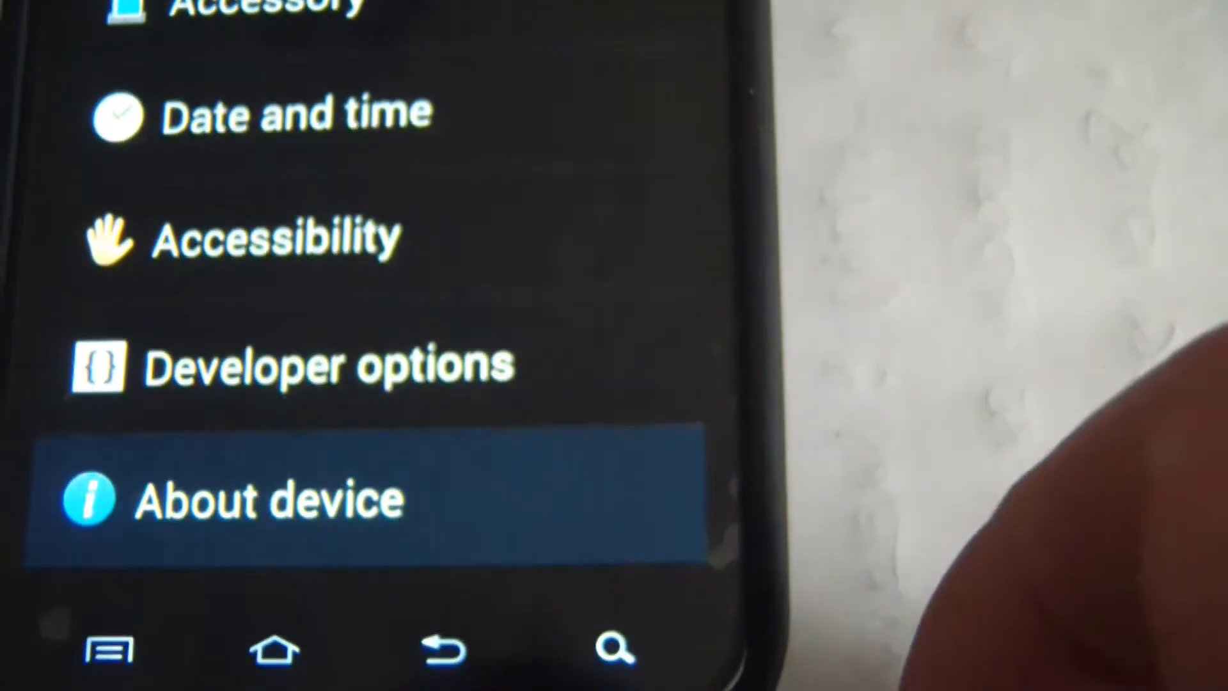
# Step: Open About device and scroll to Android version 4.1.2, baseband I727RUXUMA7, kernel 3.0.31
pyautogui.click(274, 499)
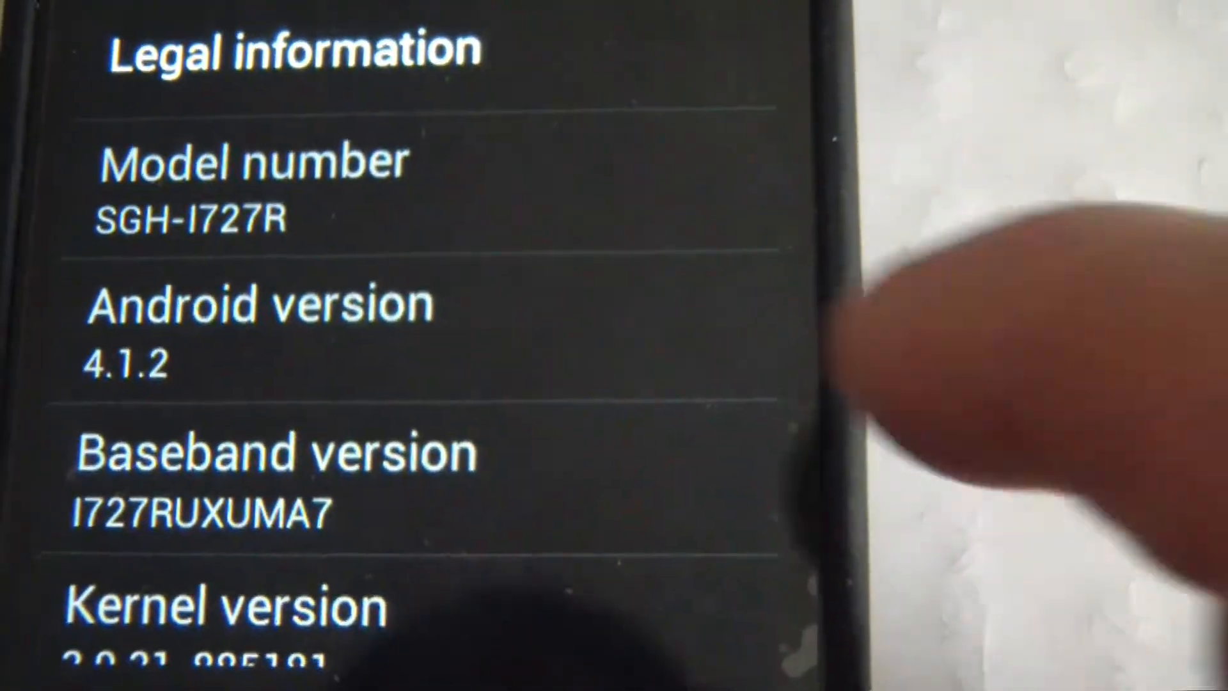
pyautogui.scroll(-3)
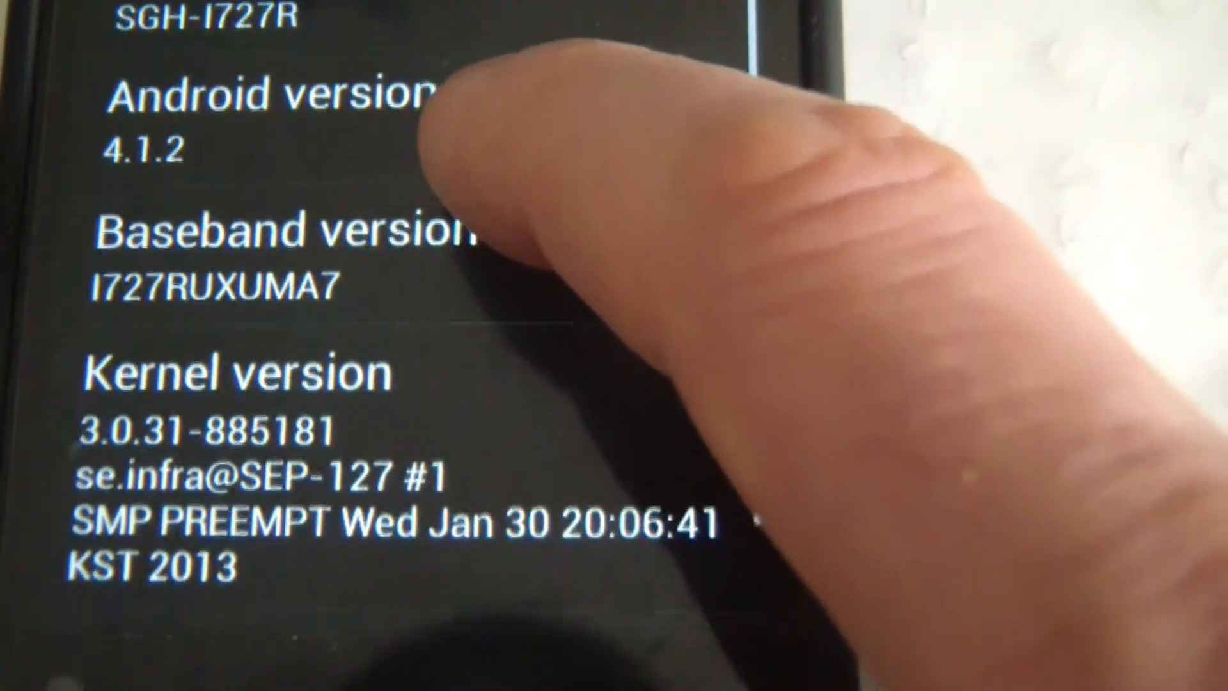